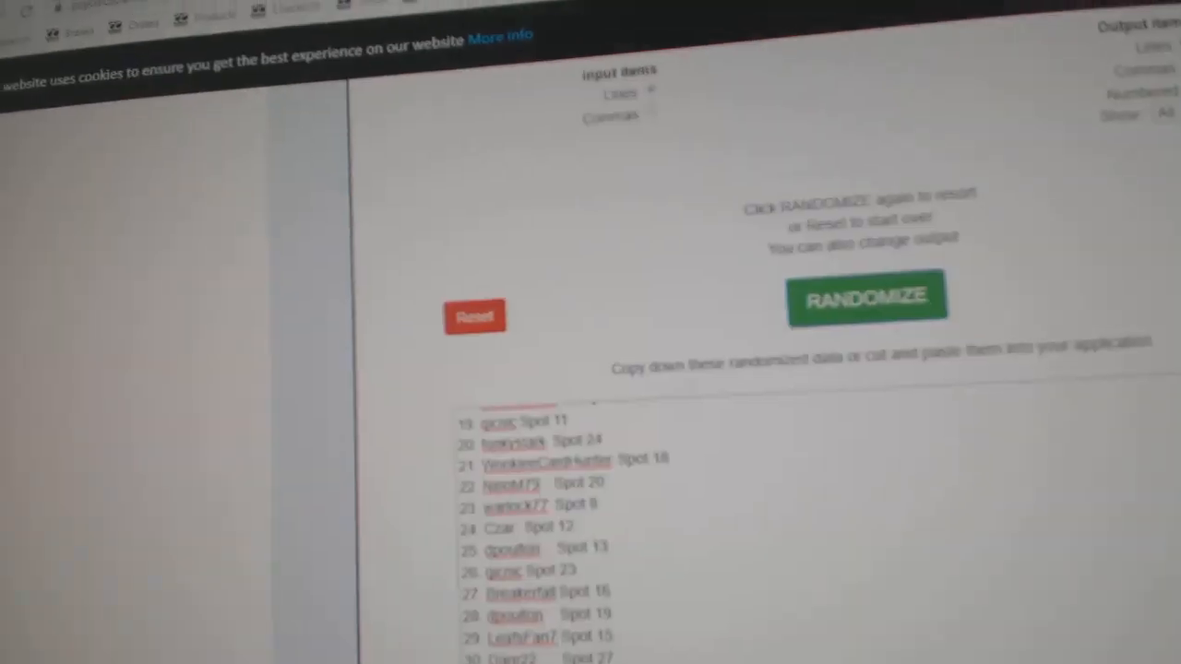
# - Randomize the list to get a numbered, shuffled order of hockey teams
pyautogui.click(865, 298)
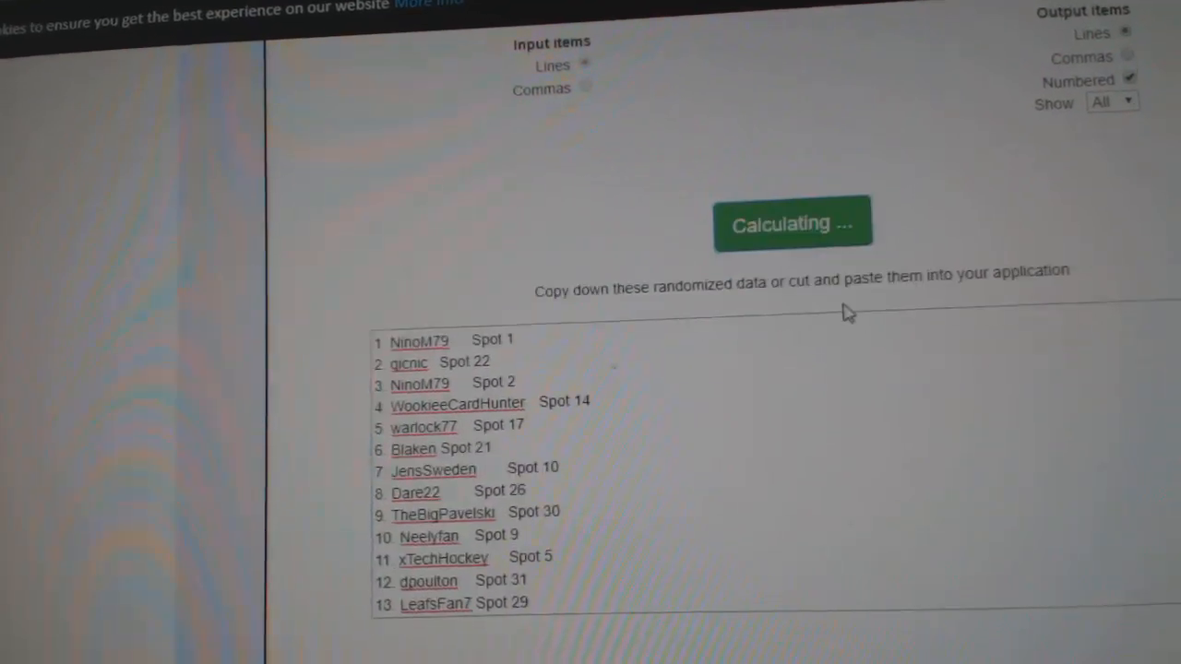
pyautogui.click(792, 224)
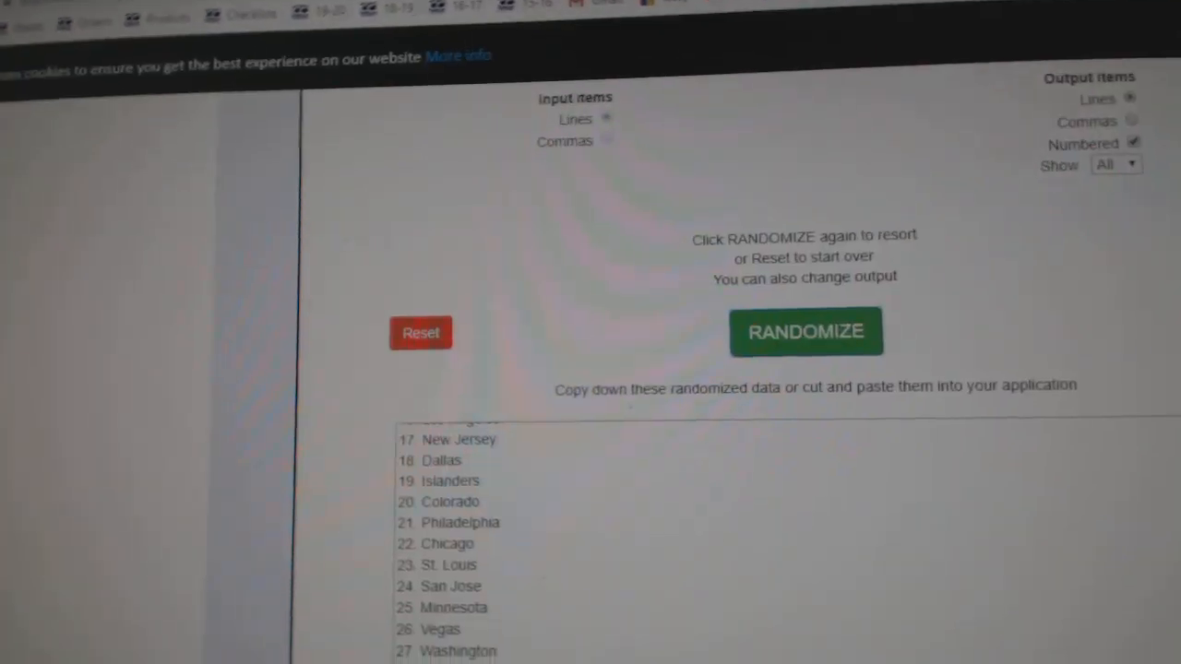
# - Reshuffle the 31 hockey teams and bring up copy options for the output list
pyautogui.click(804, 333)
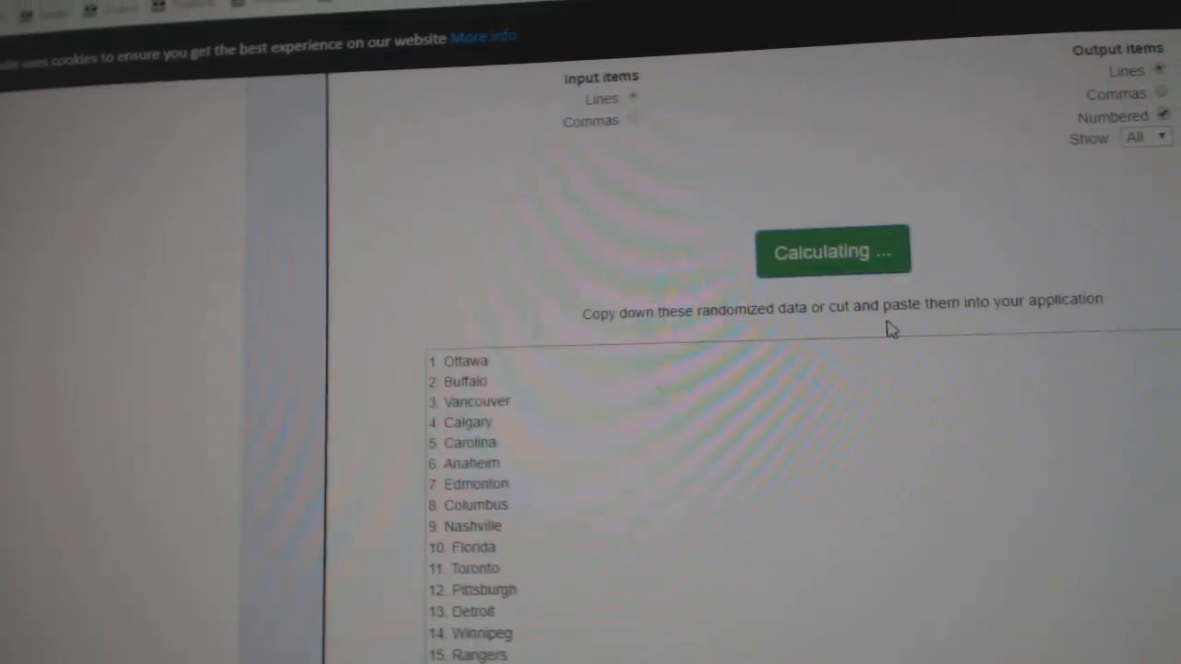
pyautogui.click(832, 251)
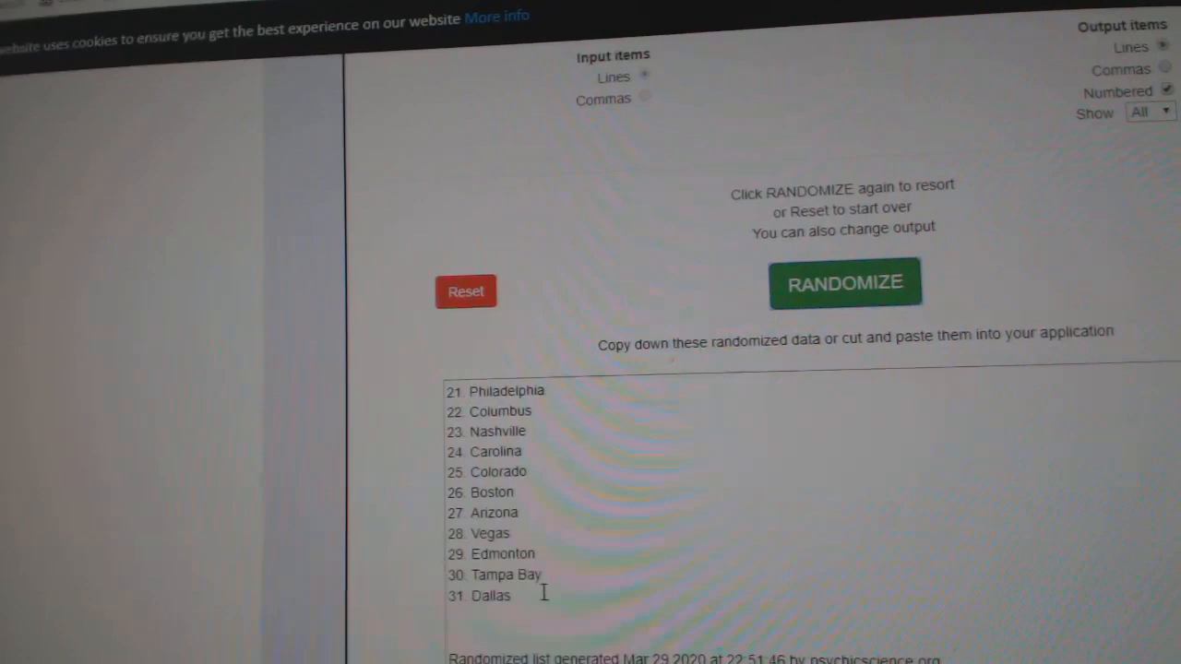
pyautogui.rightClick(572, 489)
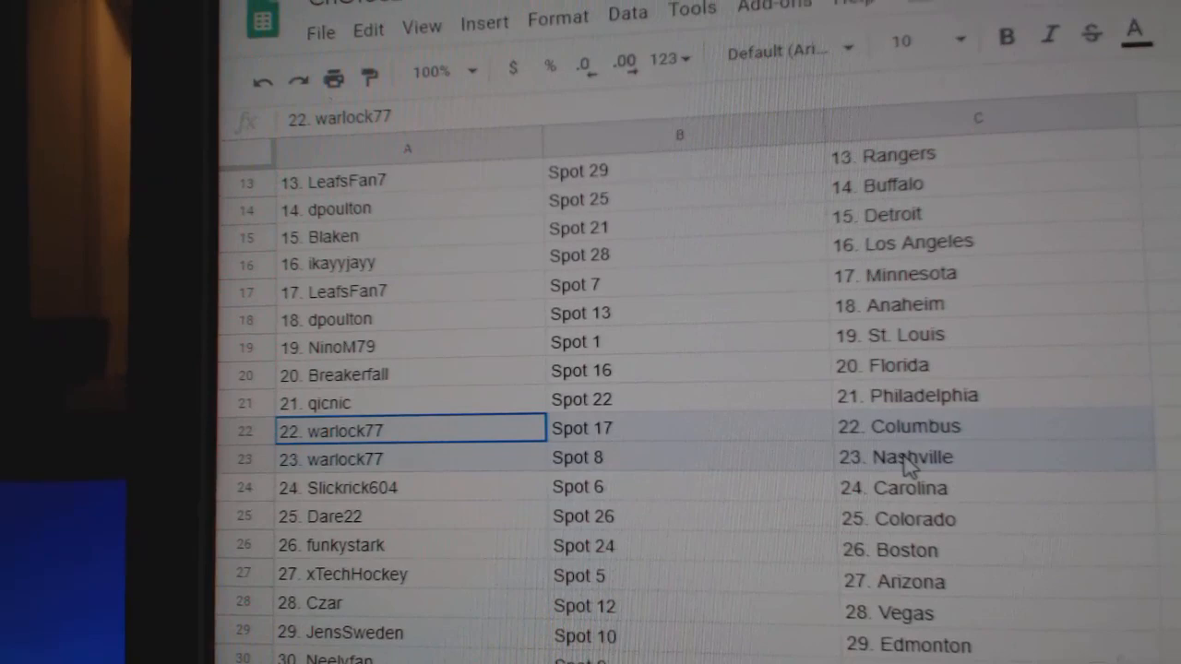
pyautogui.click(332, 517)
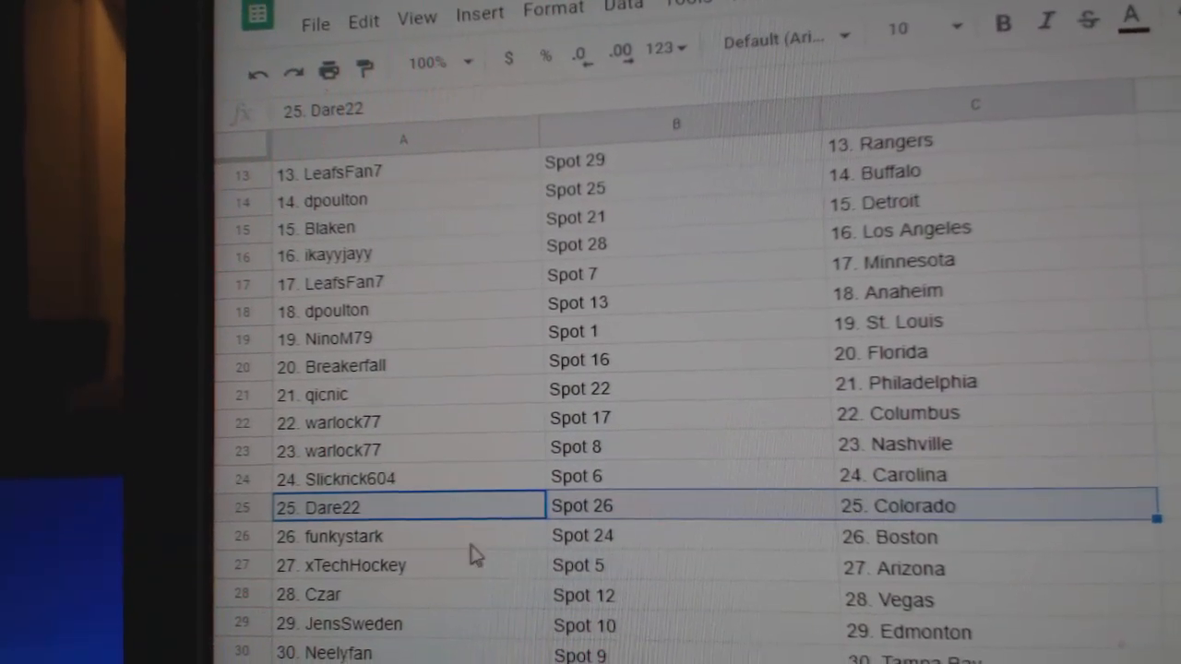
pyautogui.click(403, 572)
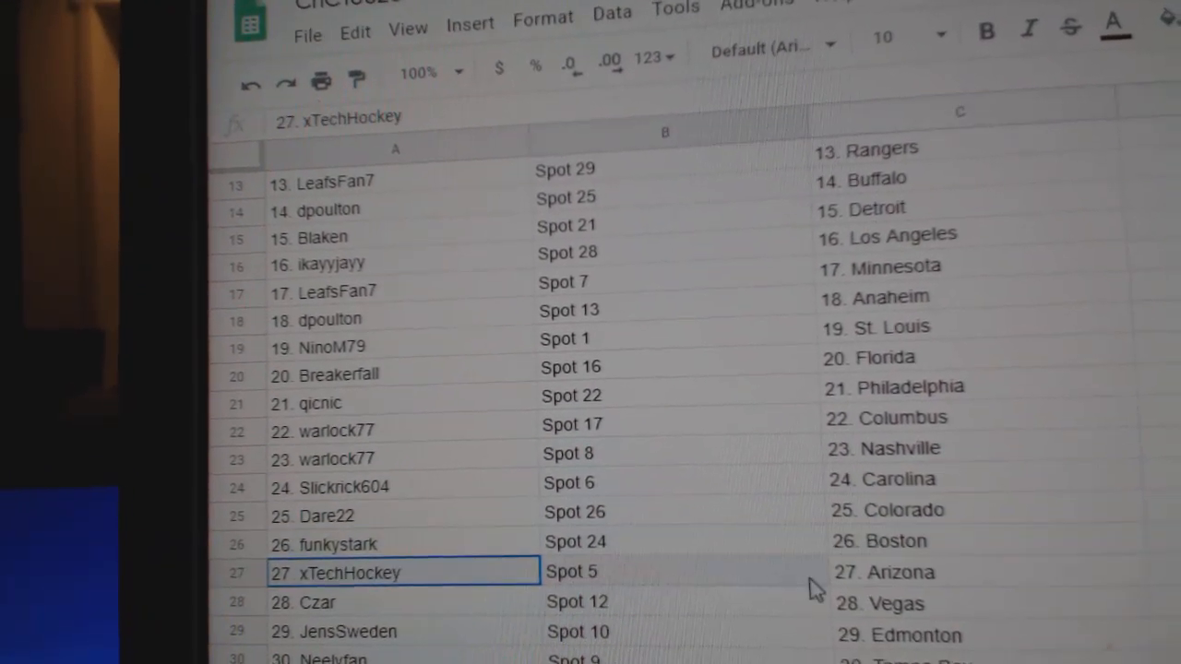